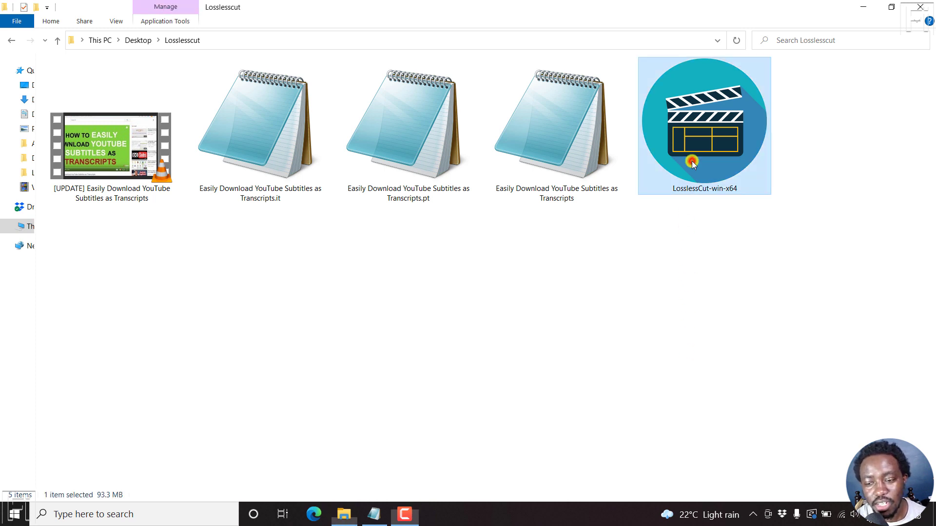
mouse_move(628, 402)
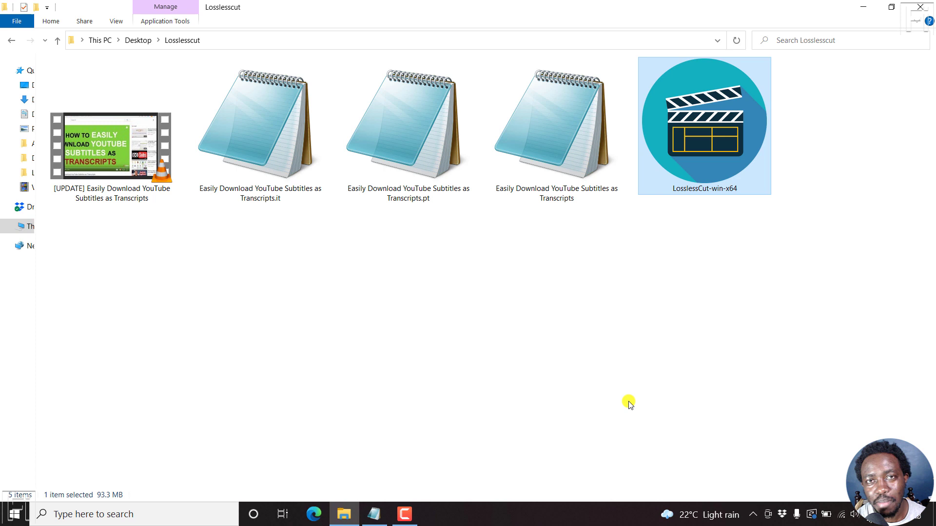
Launch LosslessCut from the folder with the tutorial video and subtitles, and maximize its window
click(111, 144)
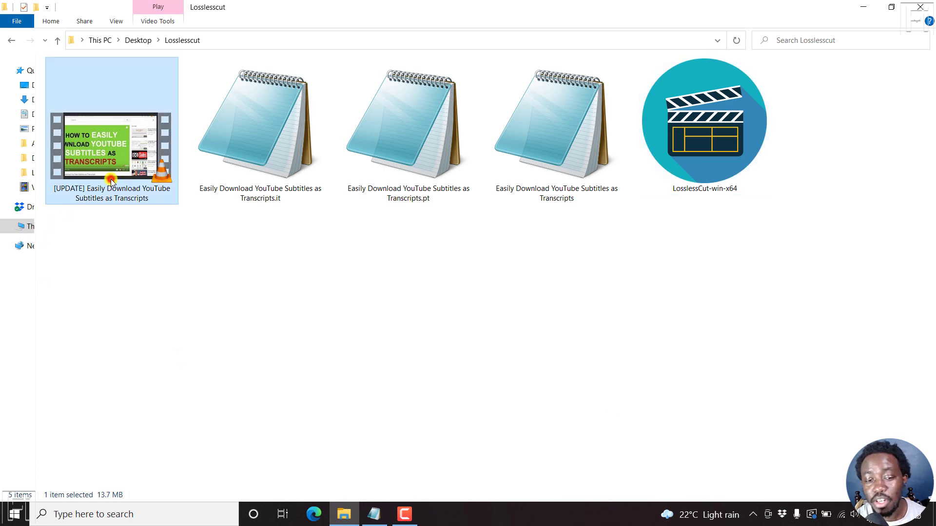
mouse_move(111, 181)
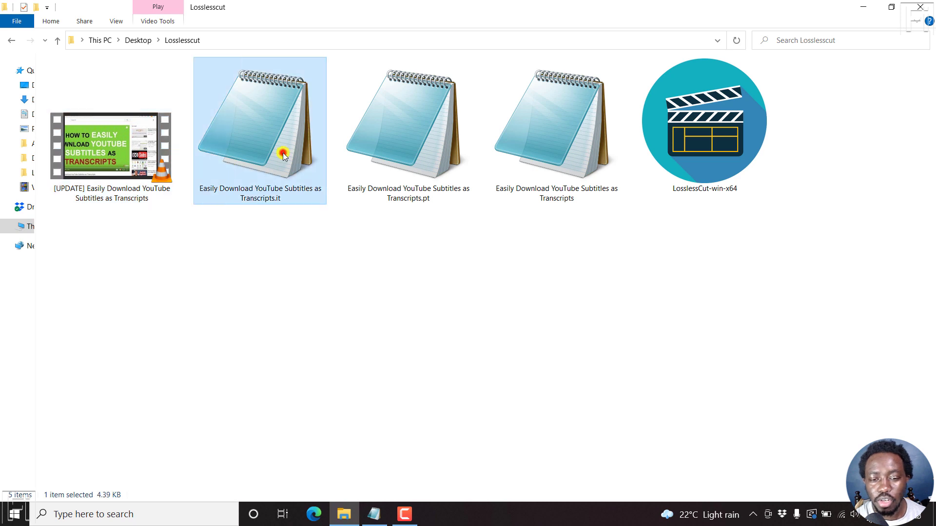
click(555, 126)
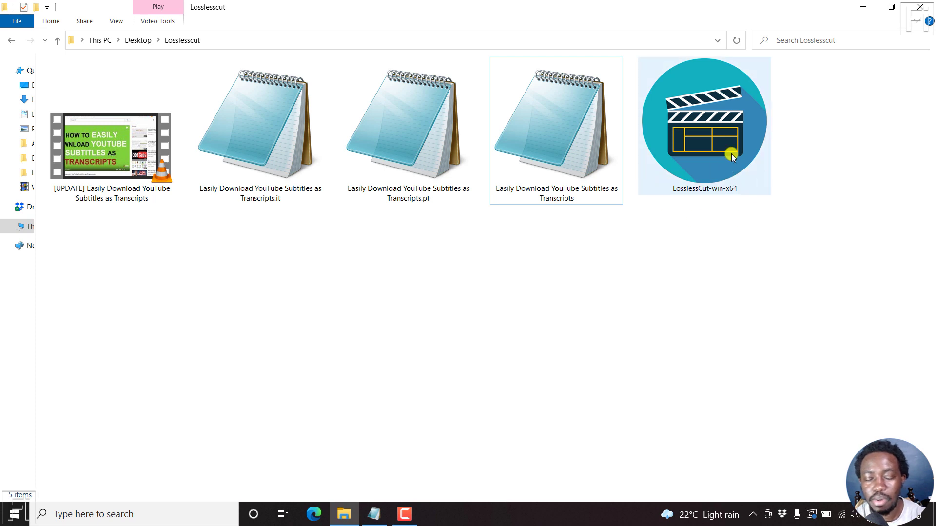
click(703, 126)
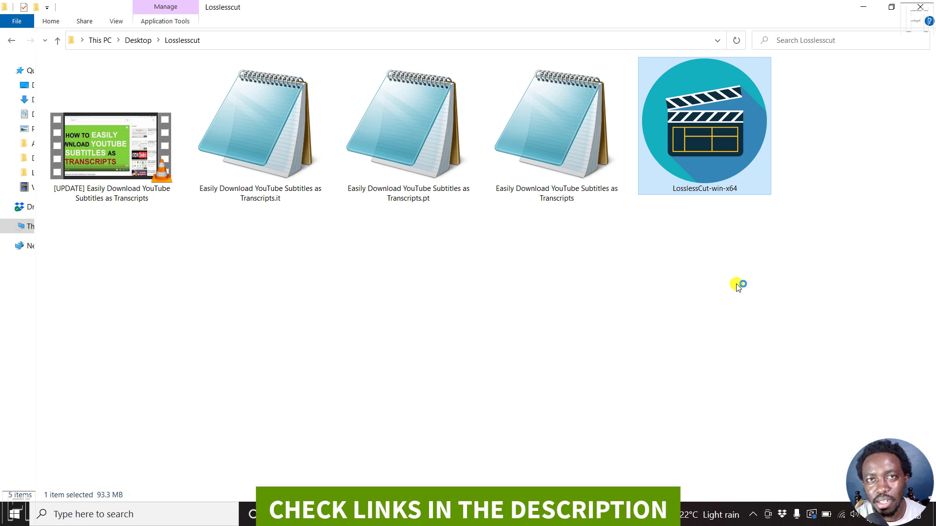
double_click(703, 123)
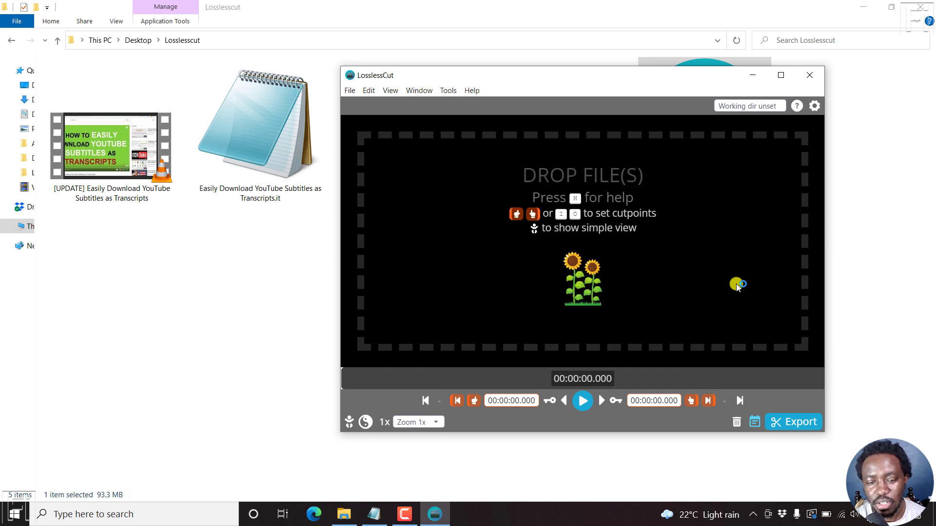
mouse_move(176, 137)
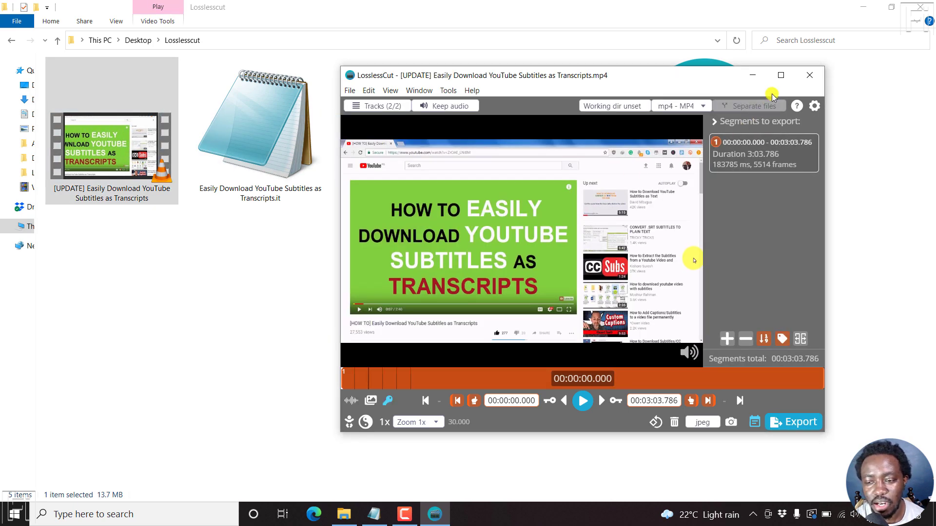
click(780, 75)
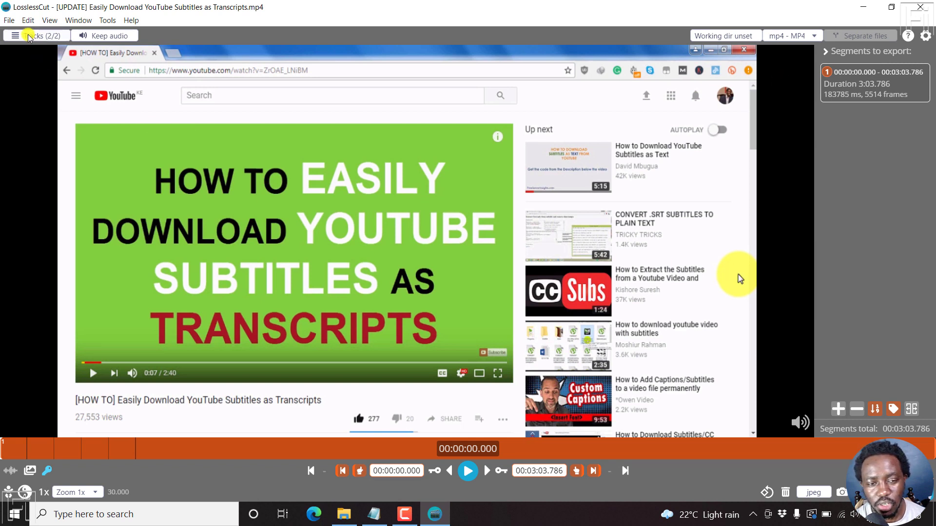
Show the Tracks panel listing the video's video and audio tracks
click(37, 35)
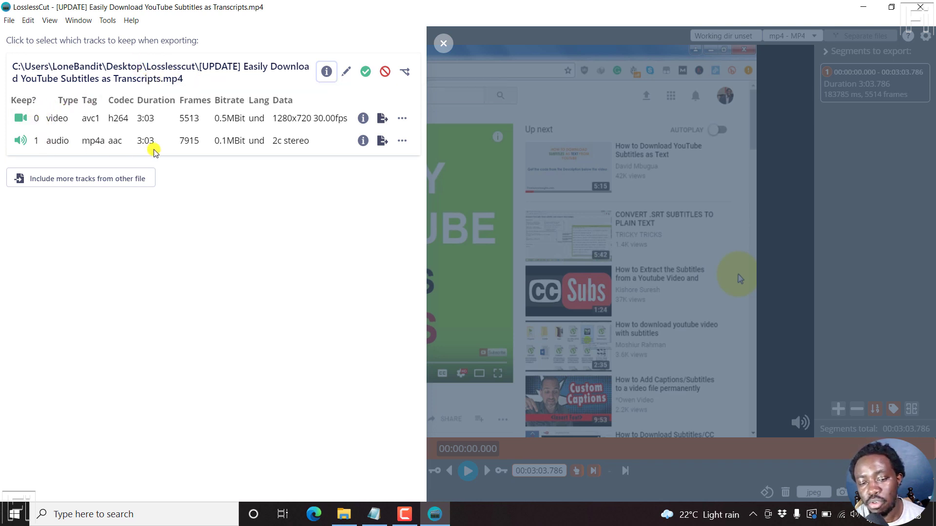
mouse_move(159, 178)
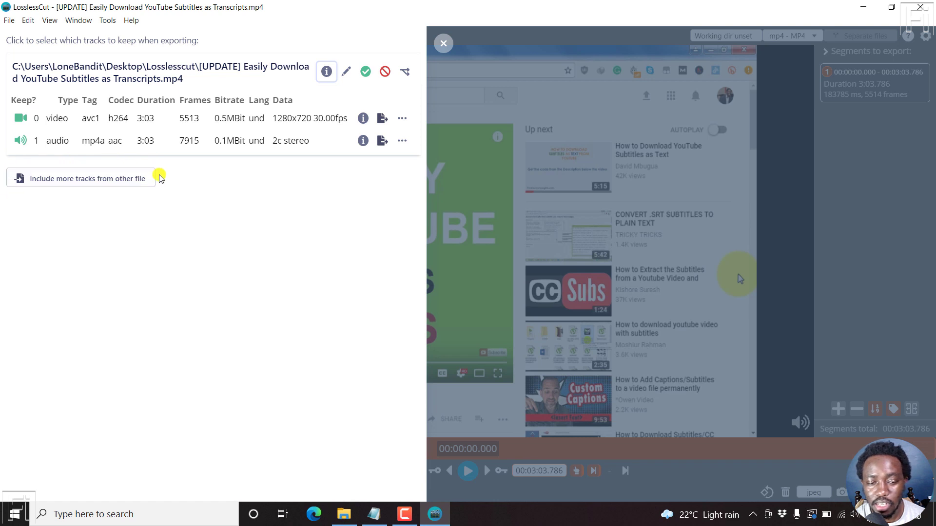
mouse_move(86, 182)
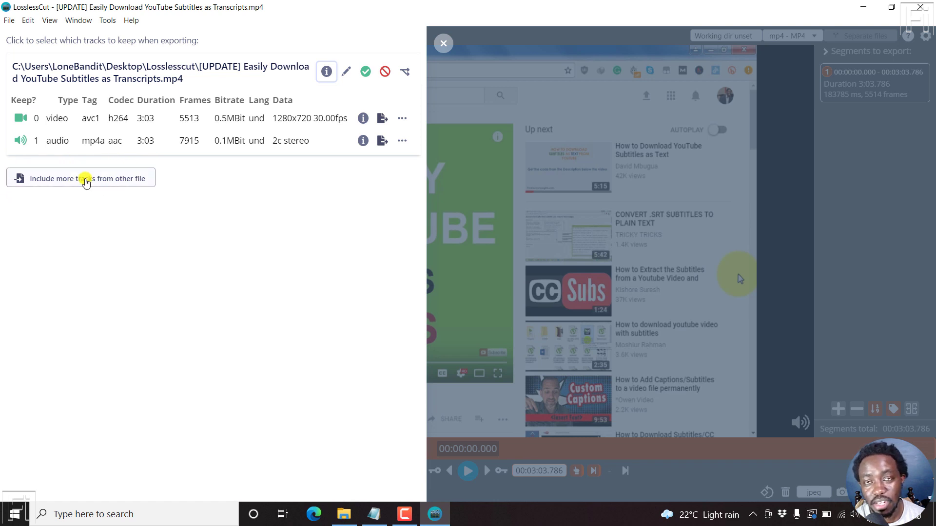
Add 'Easily Download YouTube Subtitles as Transcripts.srt' from the Losslesscut folder as an extra track
click(81, 179)
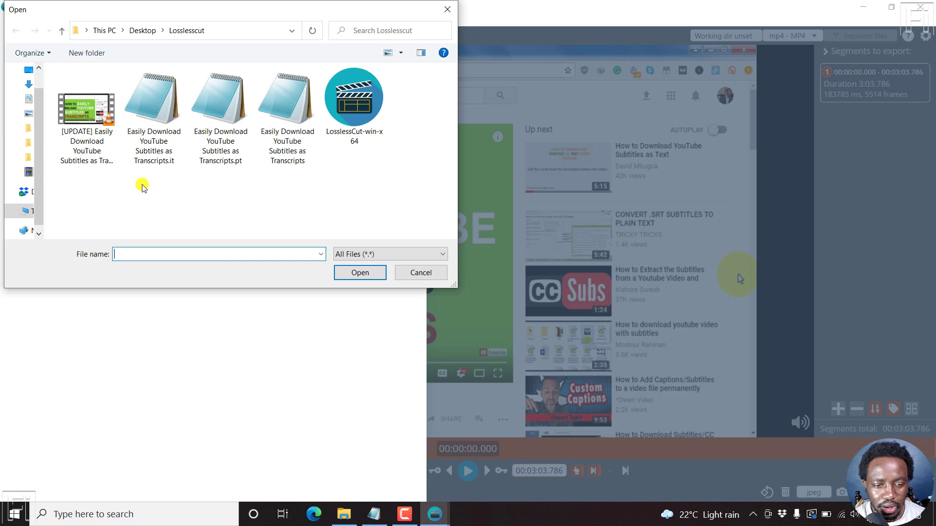
click(153, 101)
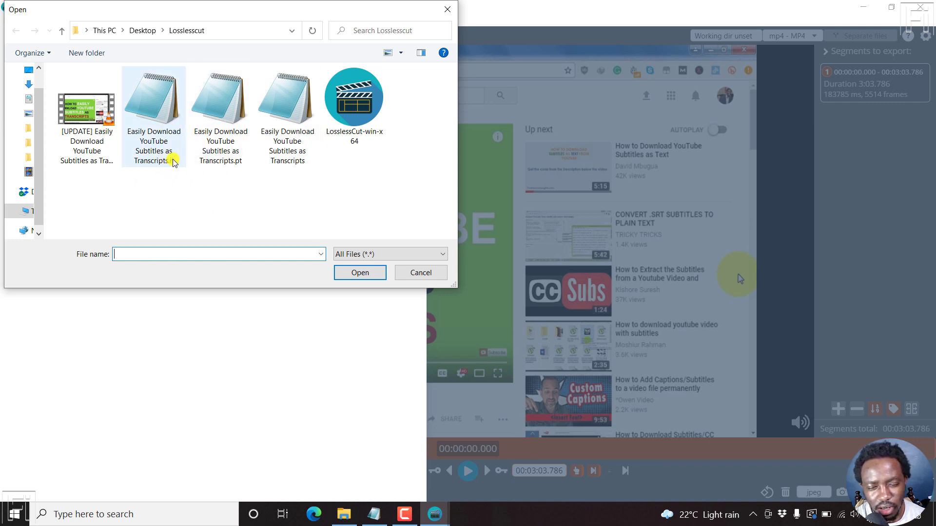
click(287, 98)
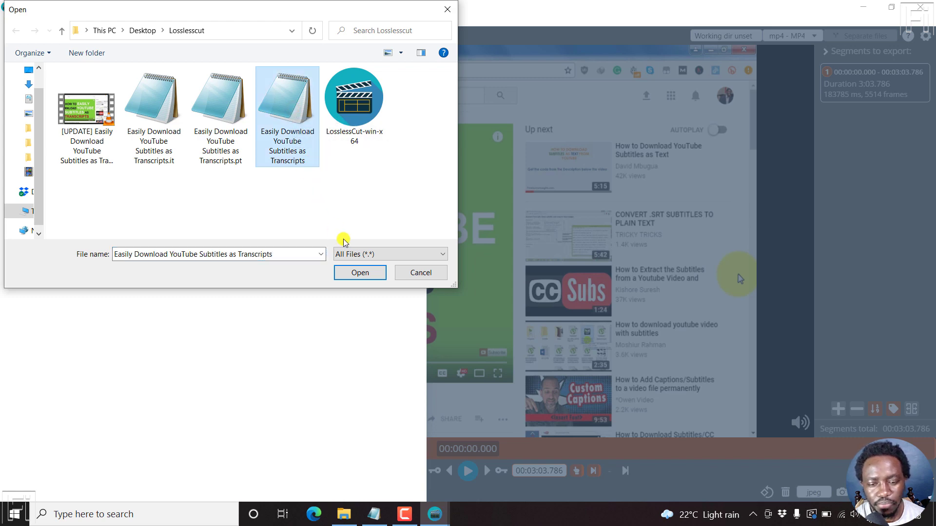
click(359, 272)
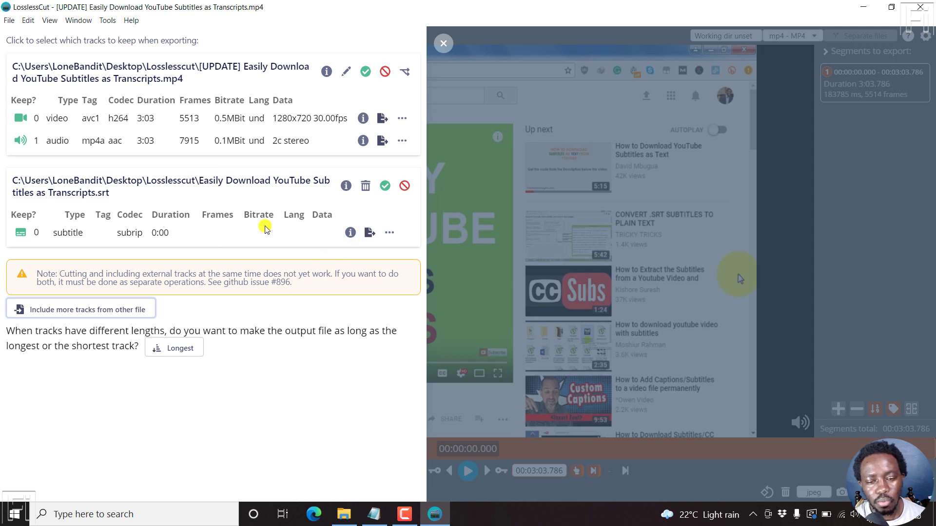
mouse_move(250, 235)
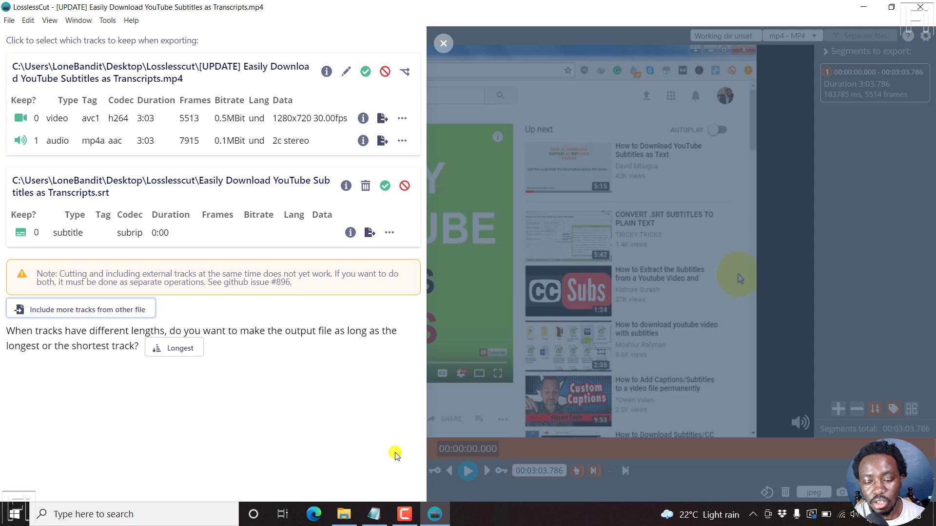
mouse_move(346, 477)
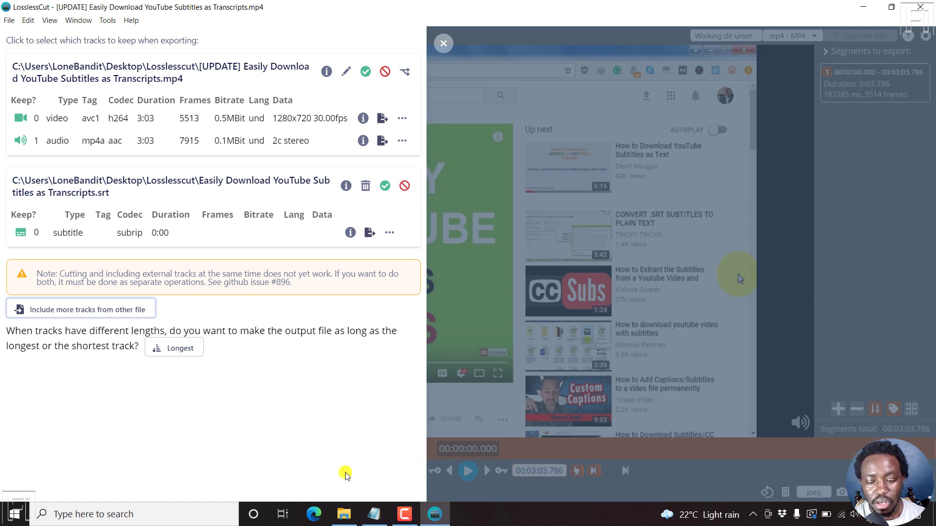
mouse_move(368, 427)
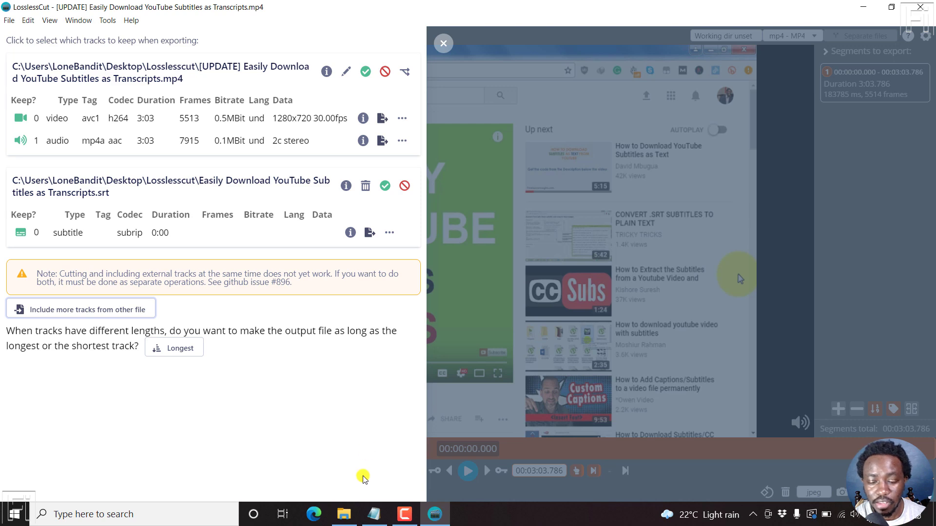
Switch from LosslessCut to the File Explorer window showing the Losslesscut folder
click(344, 514)
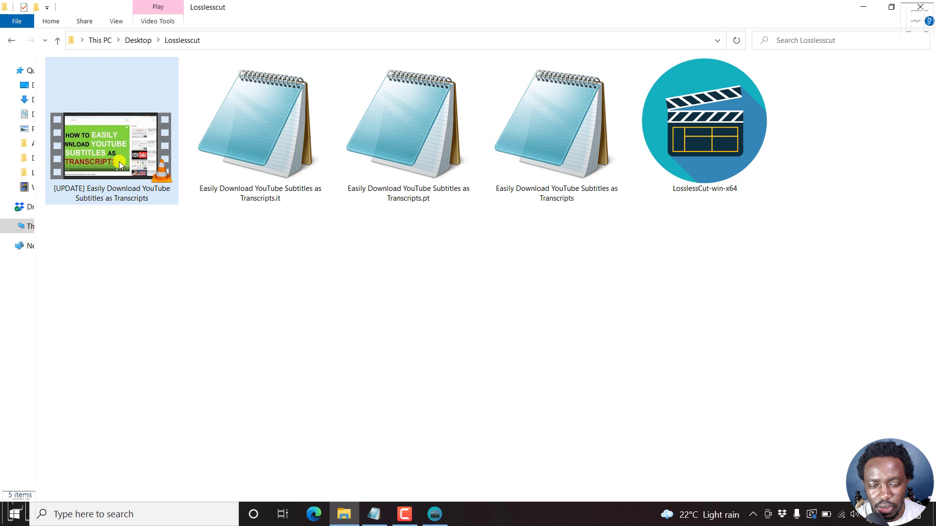
double_click(111, 144)
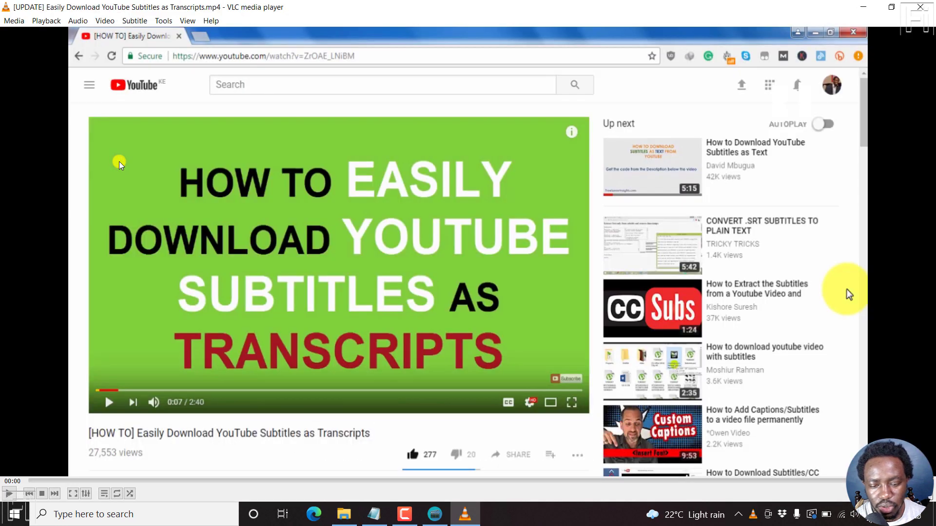
mouse_move(347, 157)
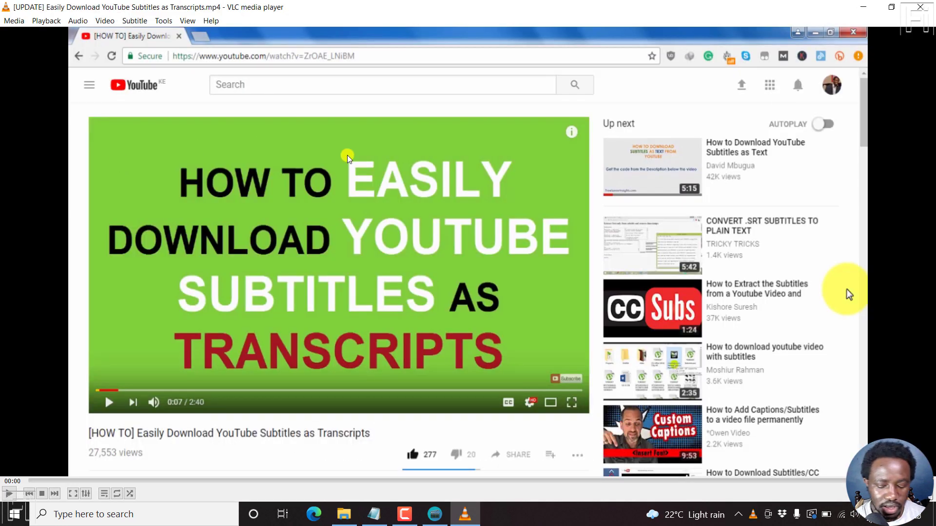
right_click(346, 158)
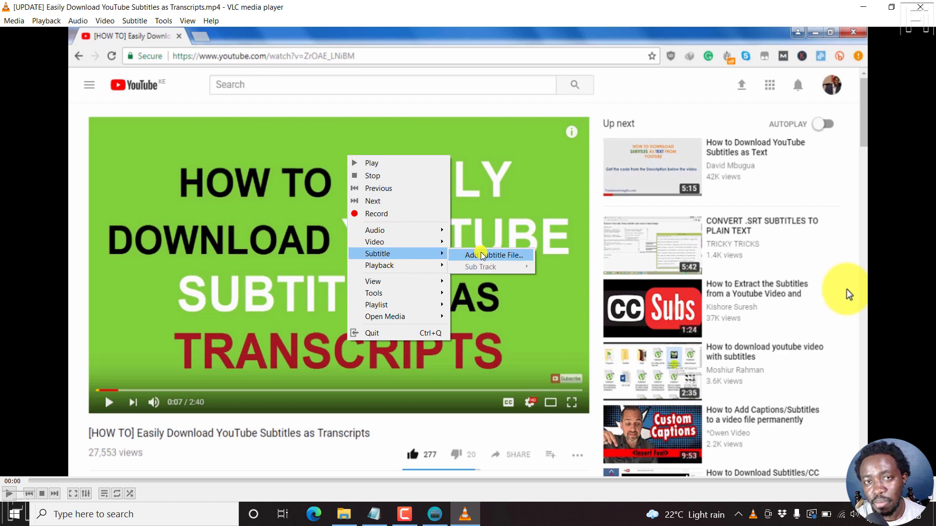
mouse_move(483, 267)
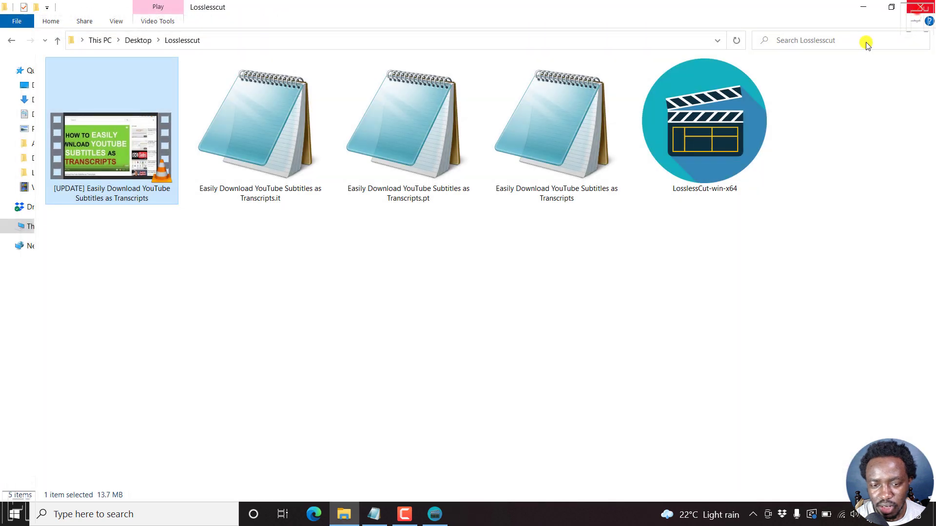
Close the Tracks panel, returning to the editor with video, audio and subtitle kept
click(403, 273)
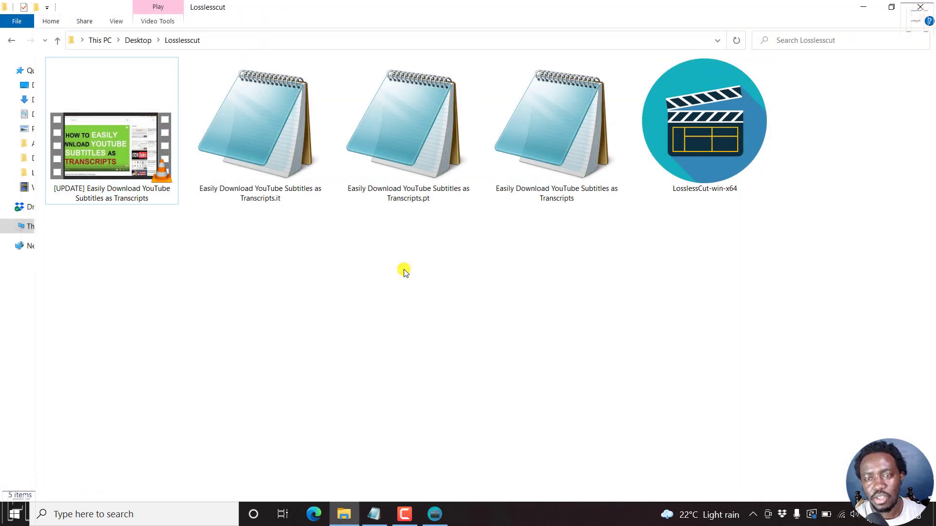
mouse_move(426, 482)
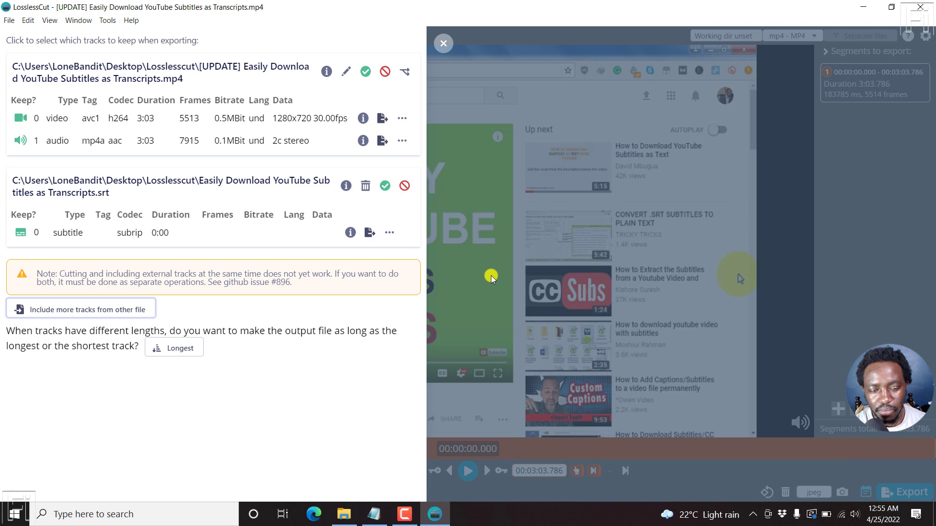
mouse_move(664, 193)
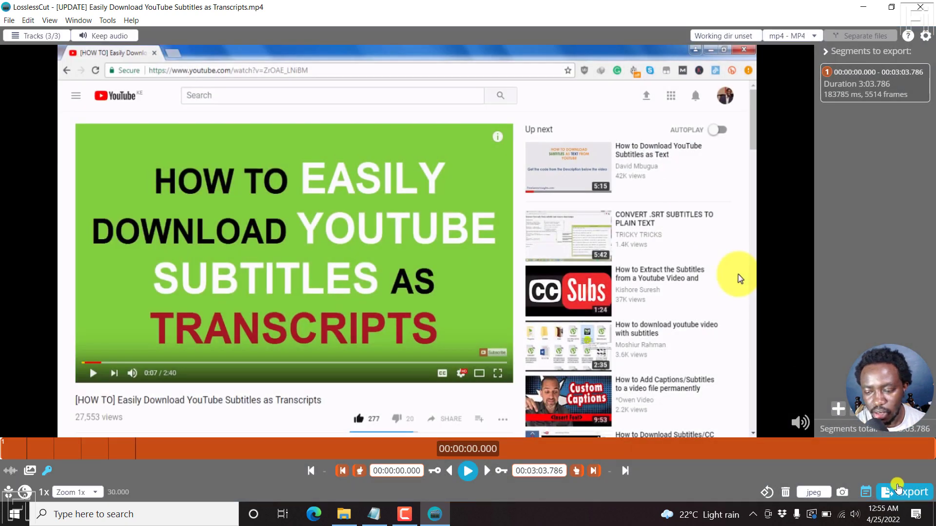
Export the video as MP4 keeping three tracks, with the English SRT embedded
click(905, 492)
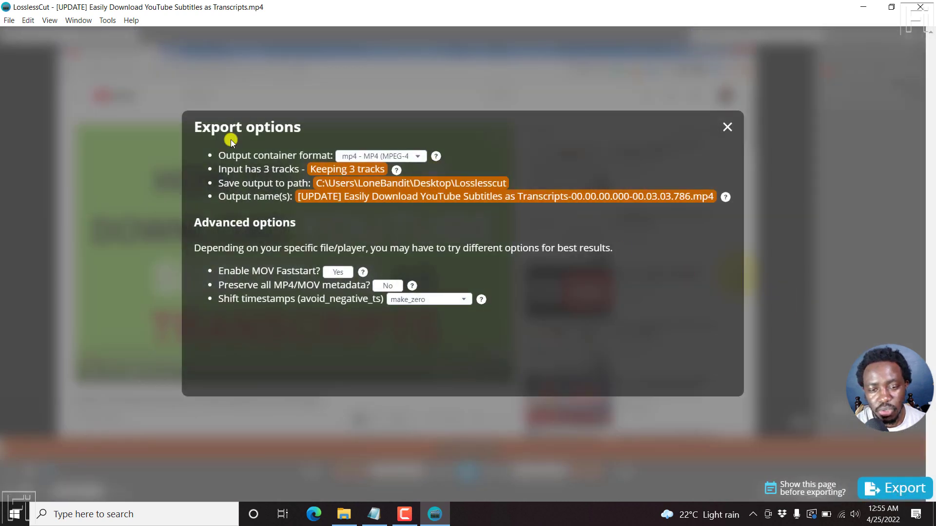
mouse_move(374, 156)
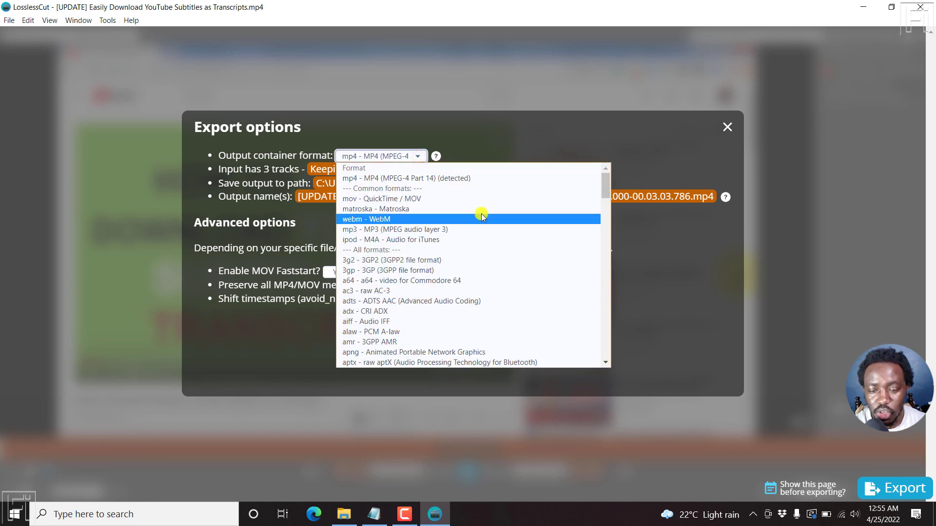
click(379, 156)
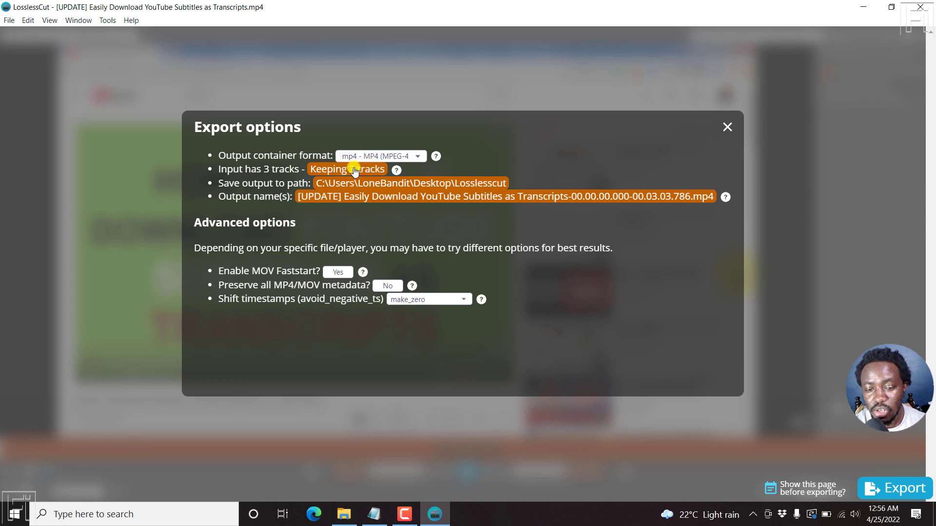
click(346, 169)
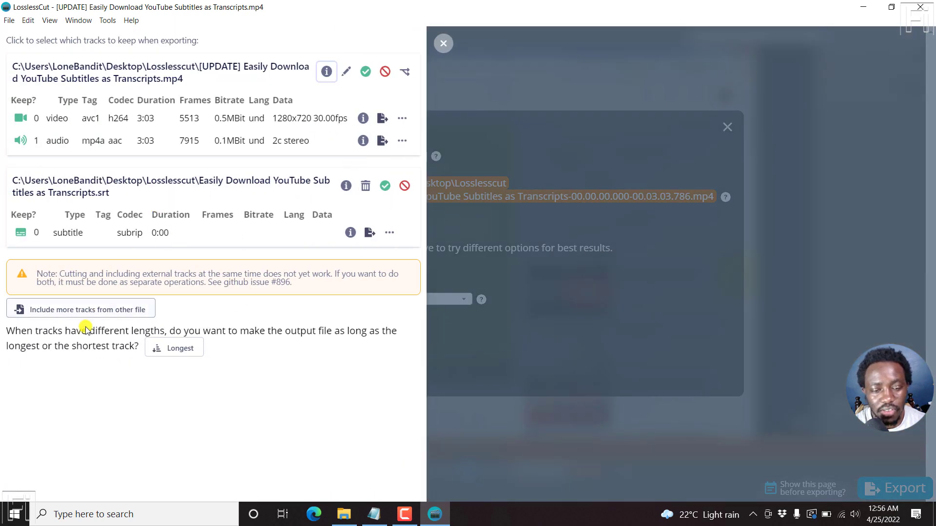
mouse_move(442, 43)
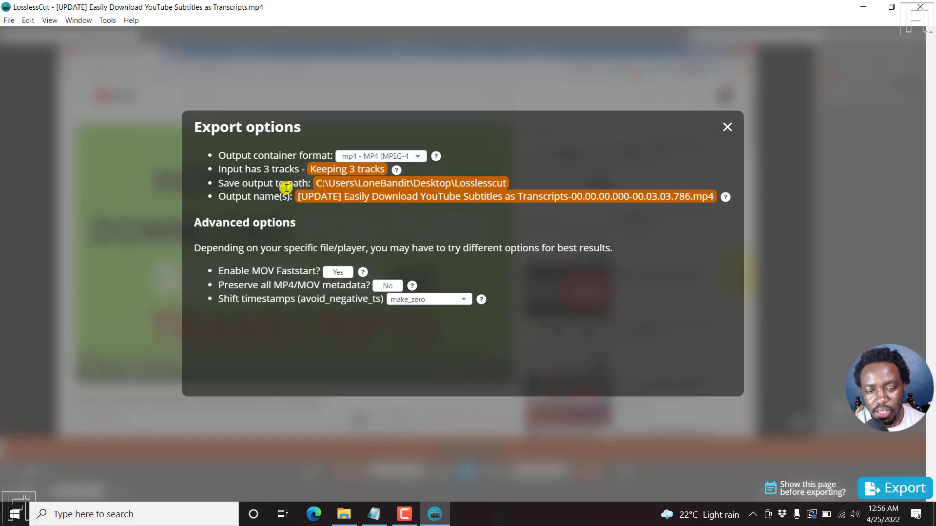
mouse_move(495, 186)
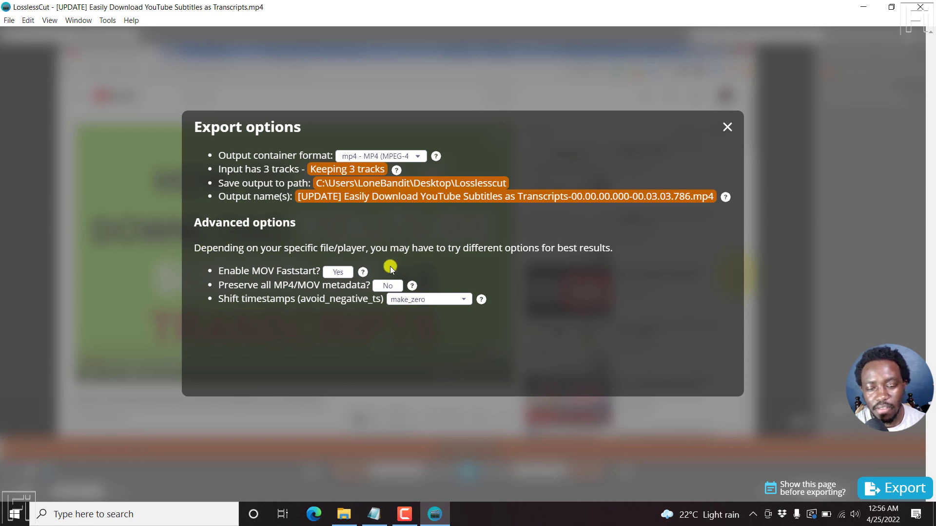
mouse_move(459, 204)
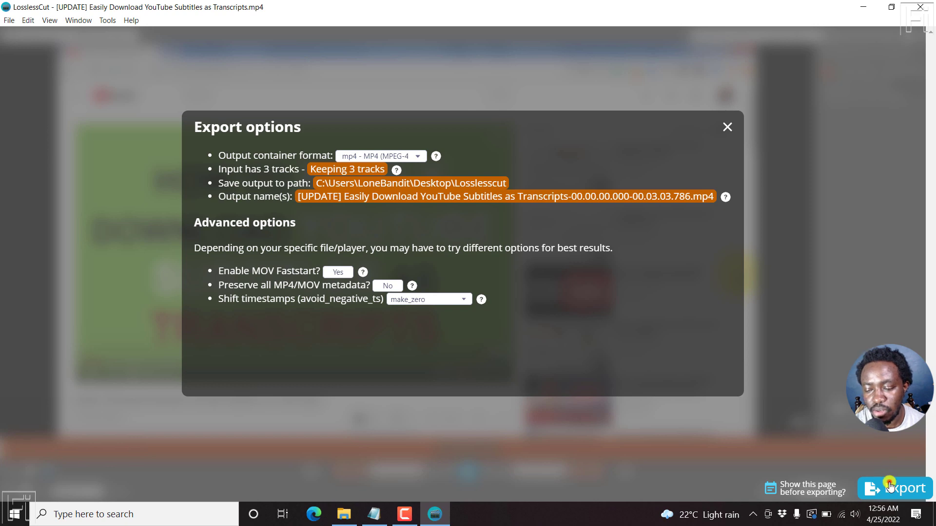
click(900, 488)
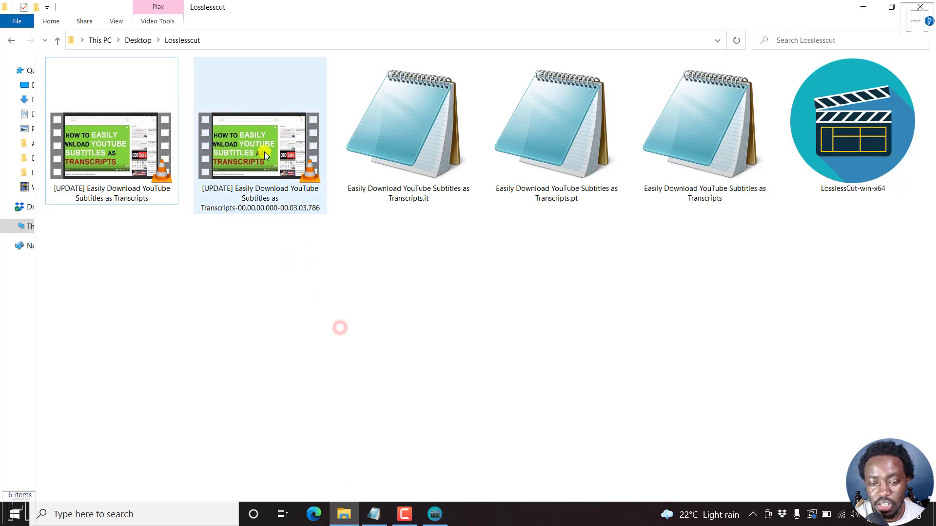
Play the exported MP4 in VLC with Sub Track 1 enabled so English captions show
double_click(259, 145)
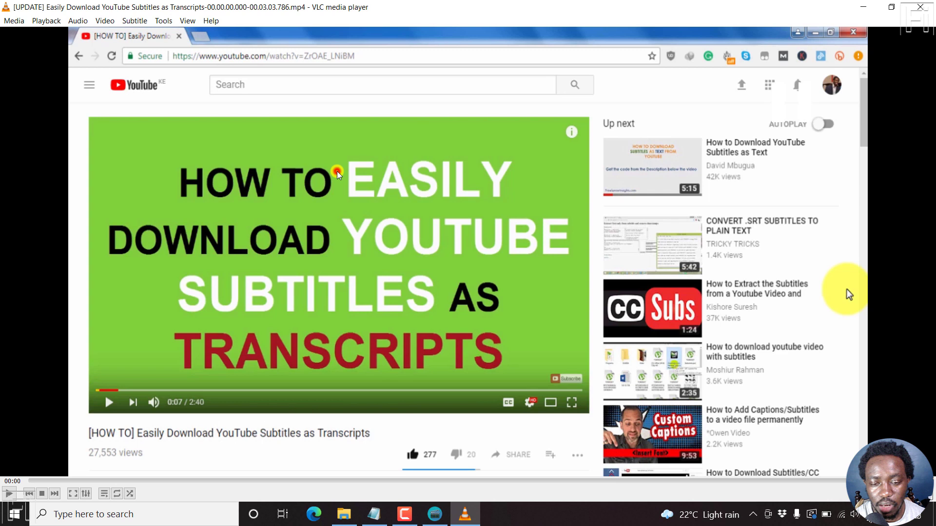
right_click(339, 182)
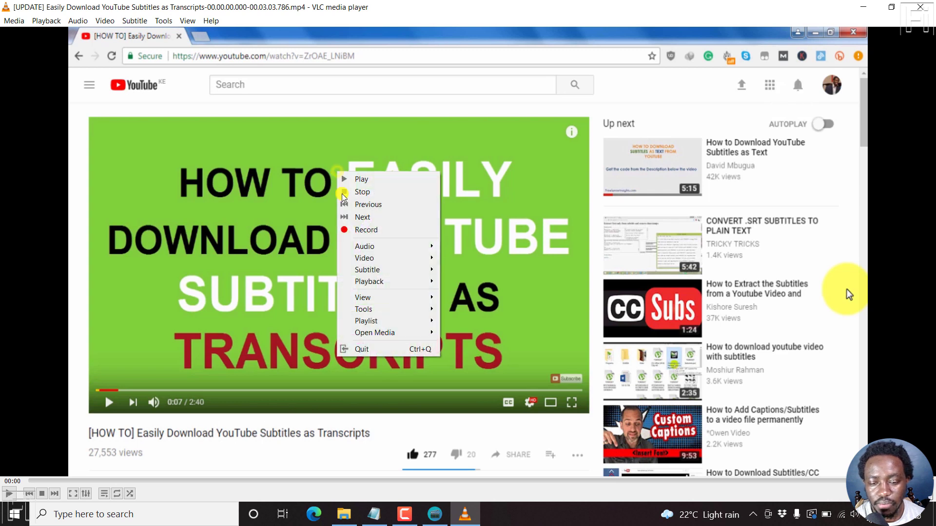
mouse_move(367, 270)
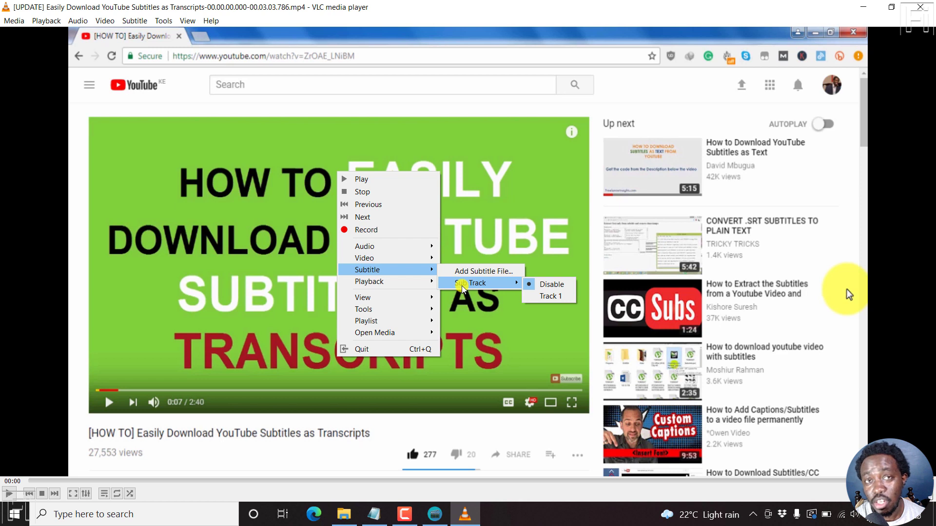
mouse_move(550, 284)
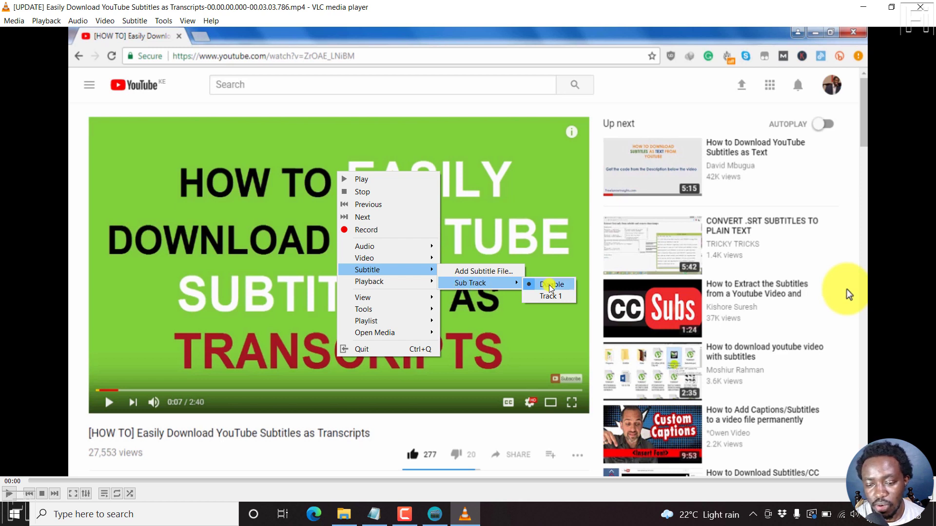
mouse_move(549, 296)
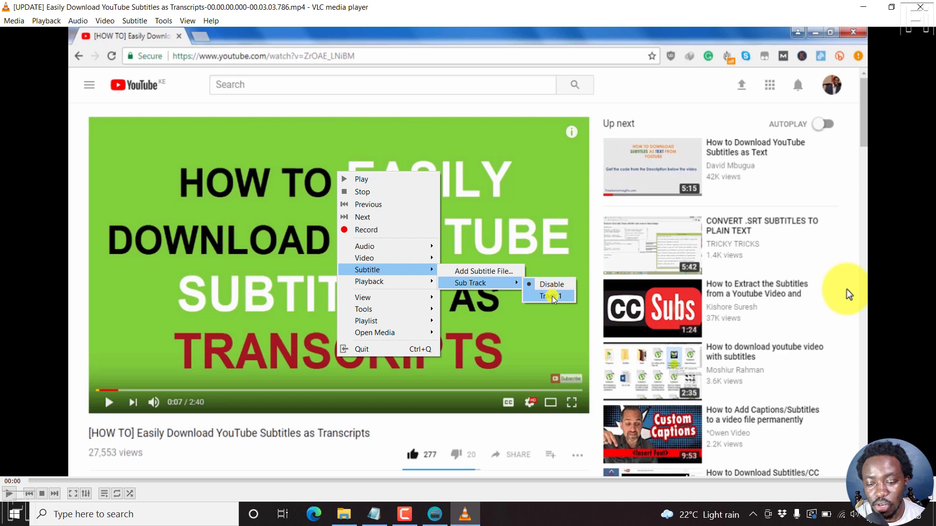
click(547, 296)
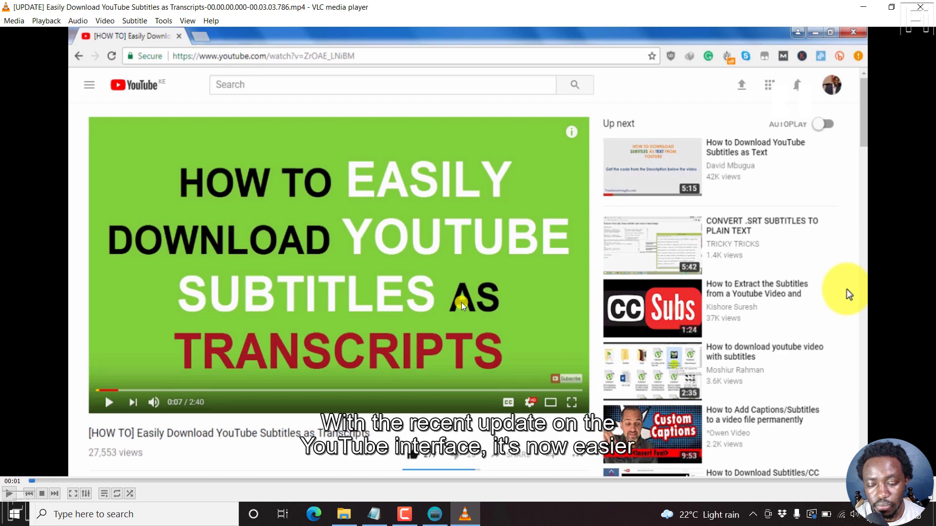
mouse_move(442, 304)
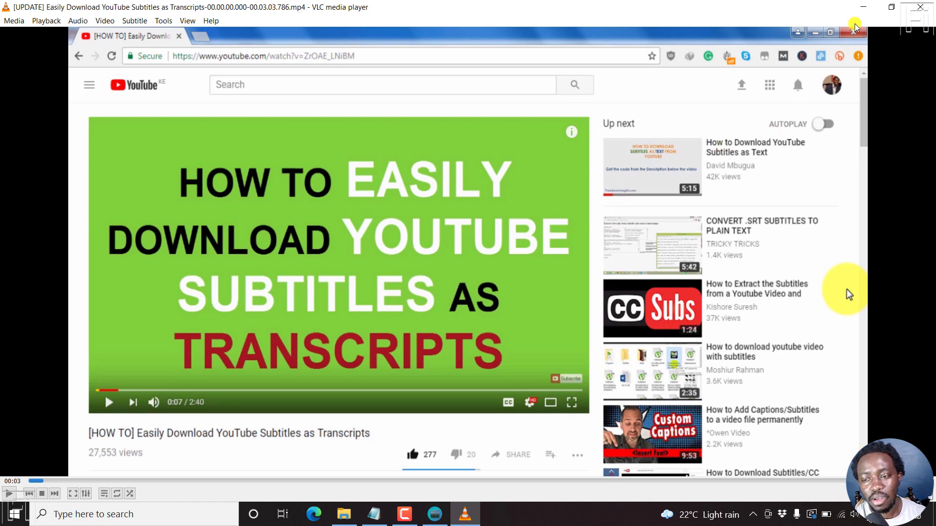
Close VLC and minimize File Explorer to get back to LosslessCut
click(343, 513)
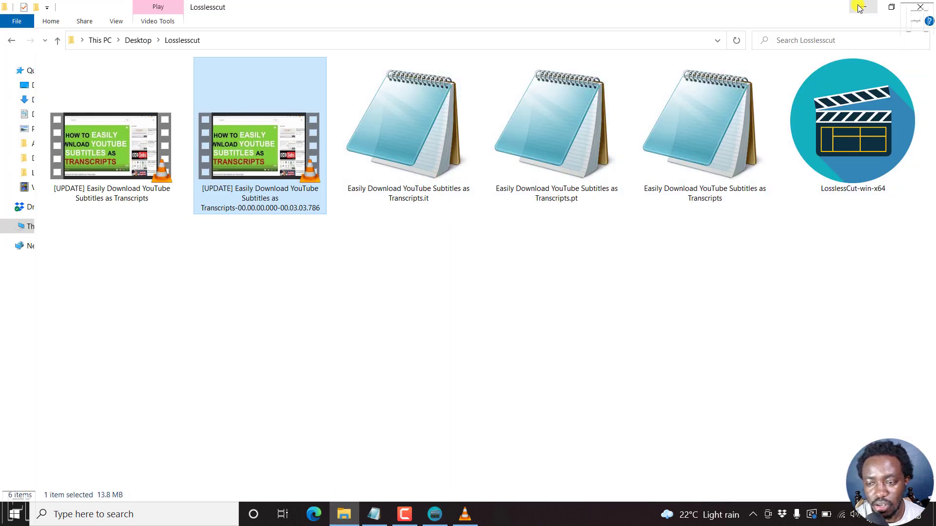
click(434, 513)
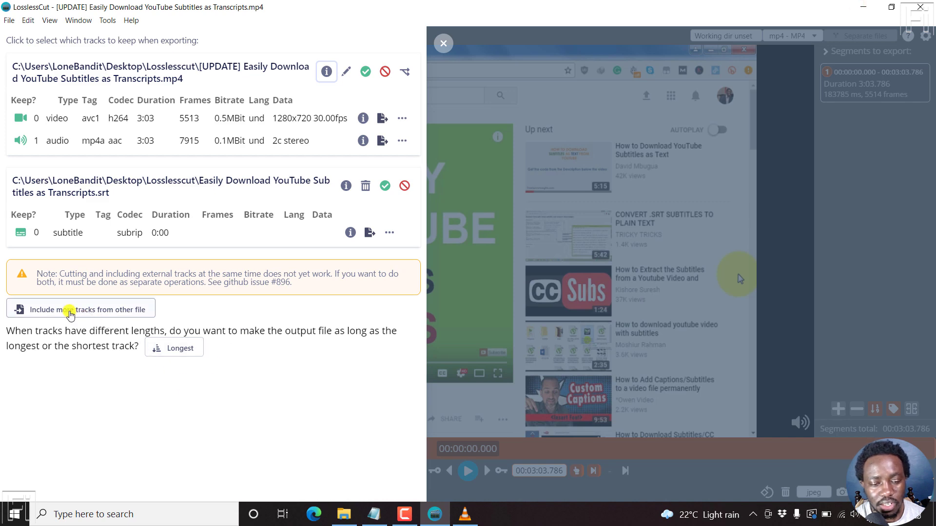
Add the Portuguese (.pt) and Italian (.it) SRT files as two more subtitle tracks
click(81, 309)
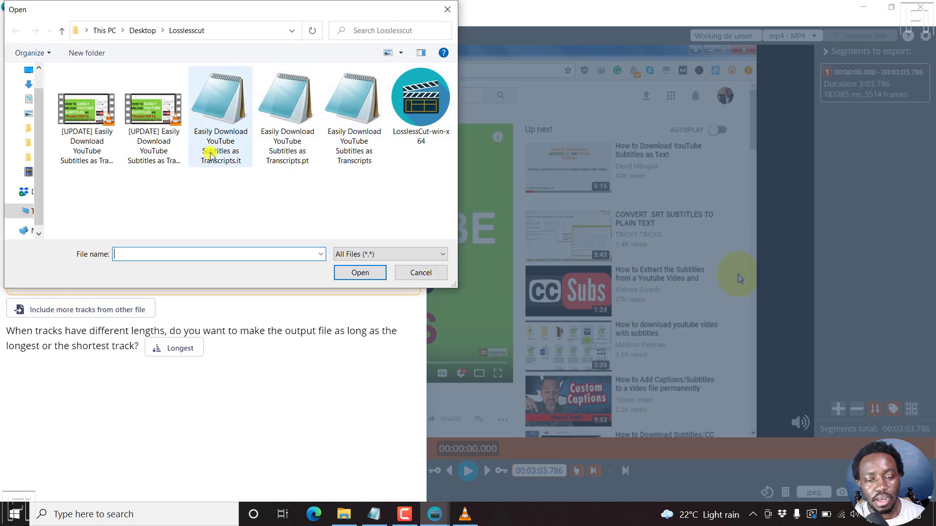
click(287, 113)
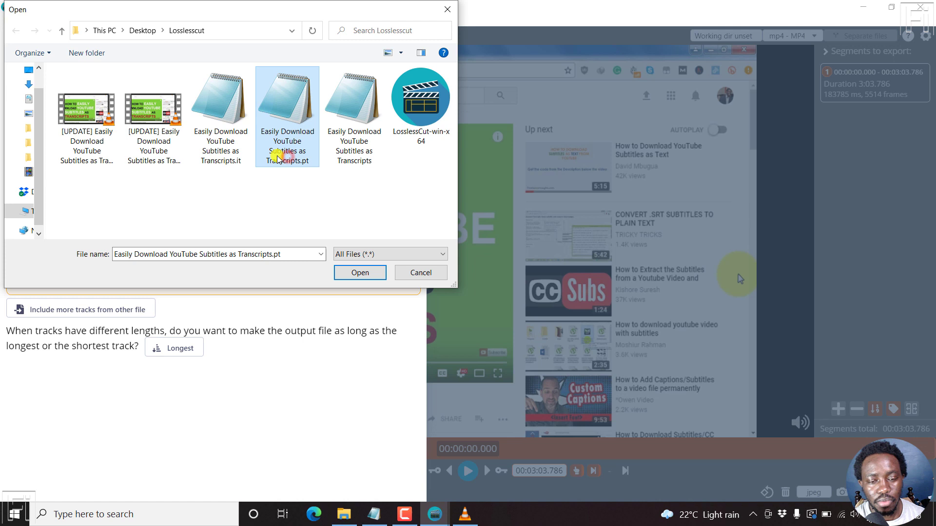
mouse_move(253, 161)
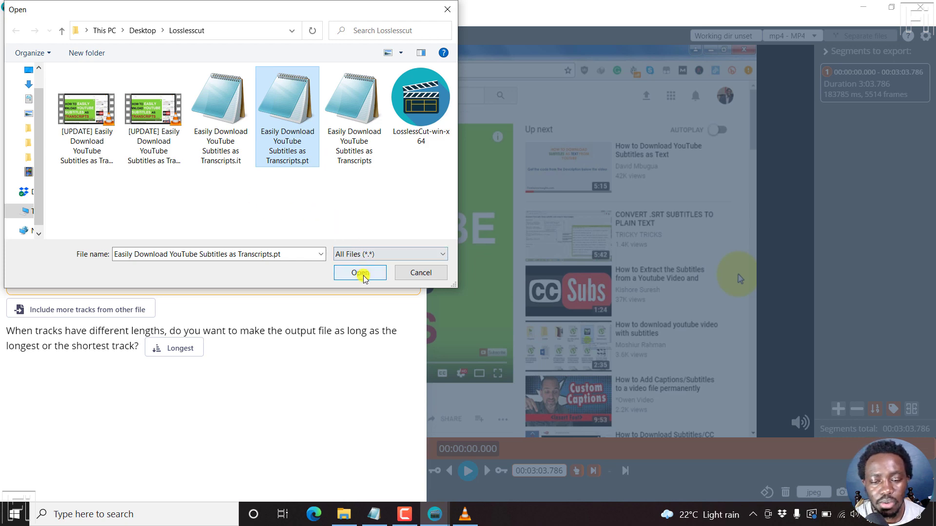
click(360, 273)
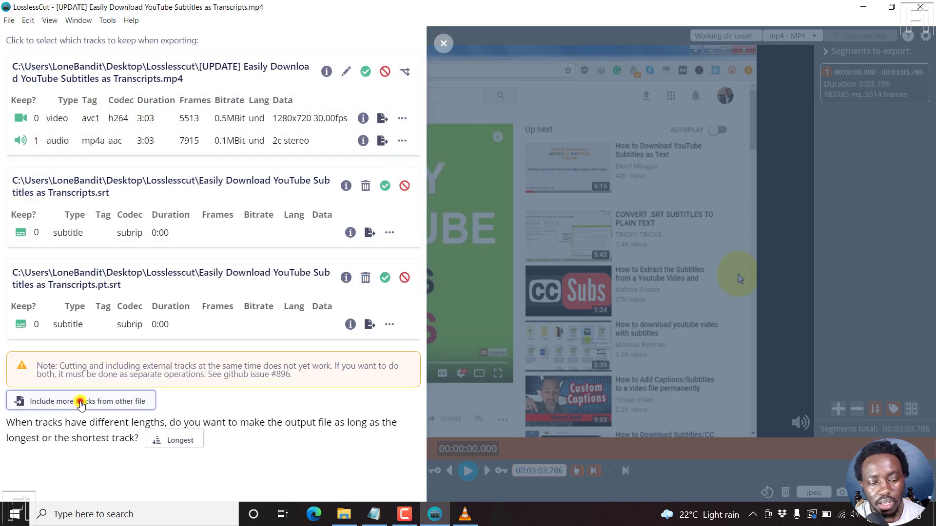
click(81, 400)
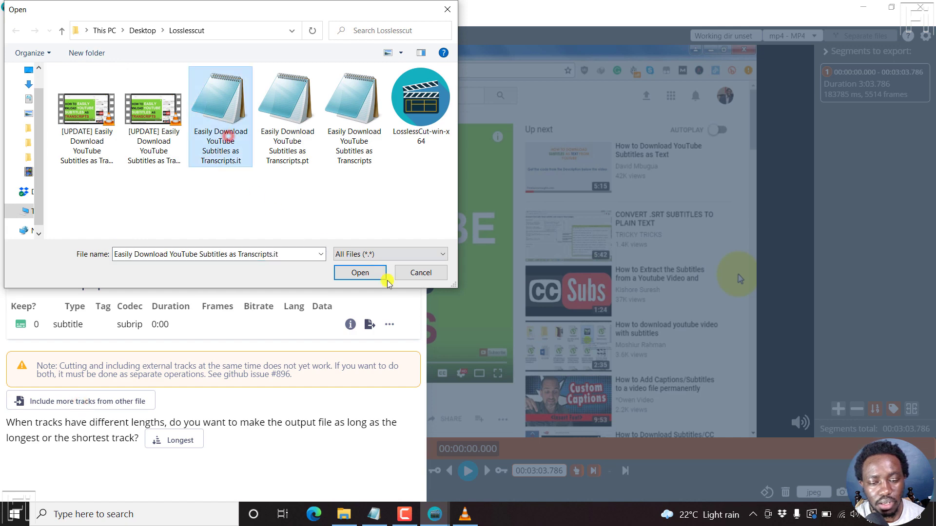
click(360, 272)
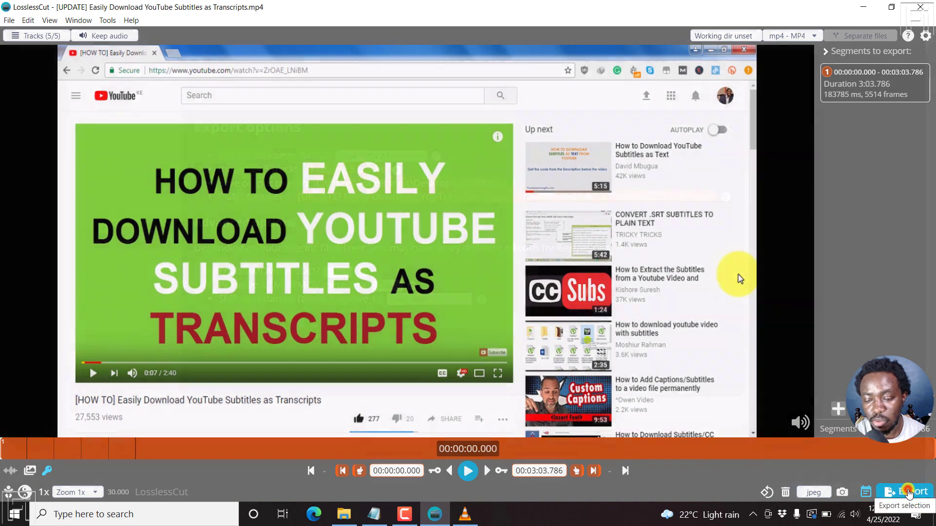
Remove ${CUT_FROM}- from the output name template and export the five-track MP4
click(906, 492)
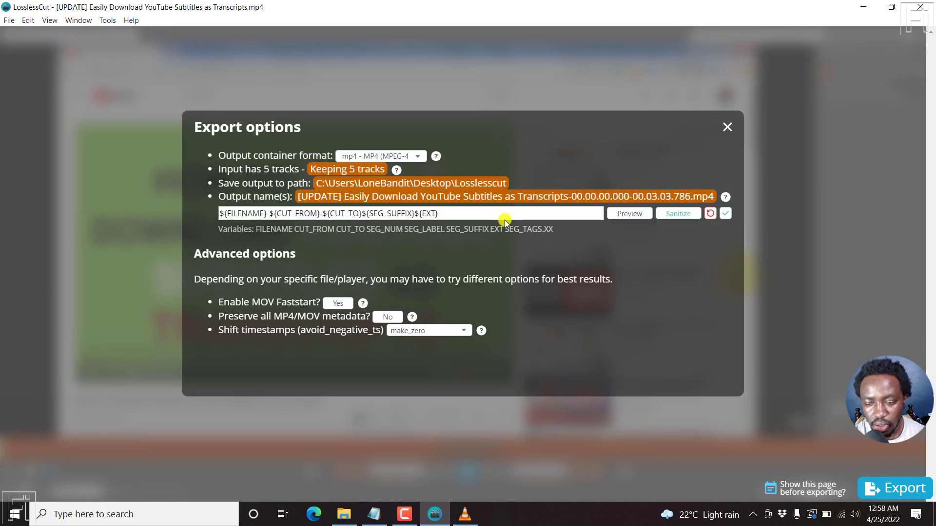
mouse_move(455, 214)
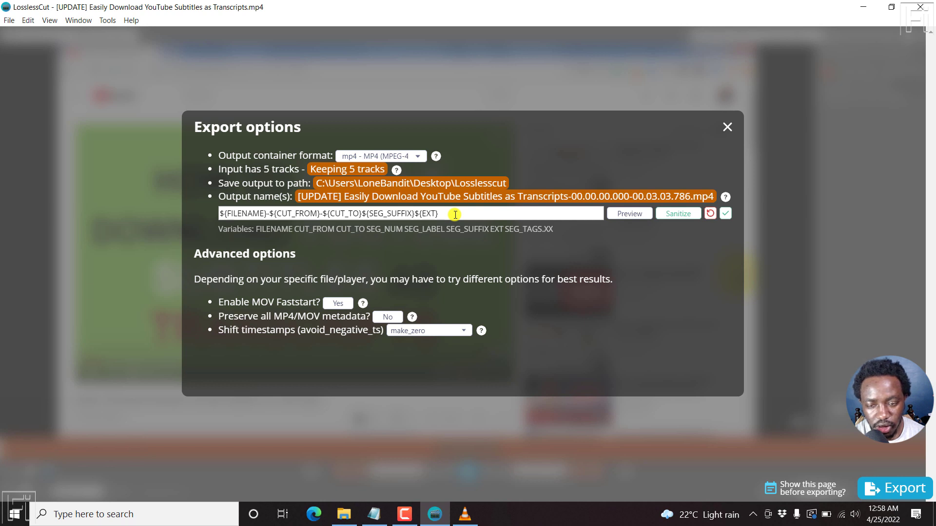
mouse_move(606, 211)
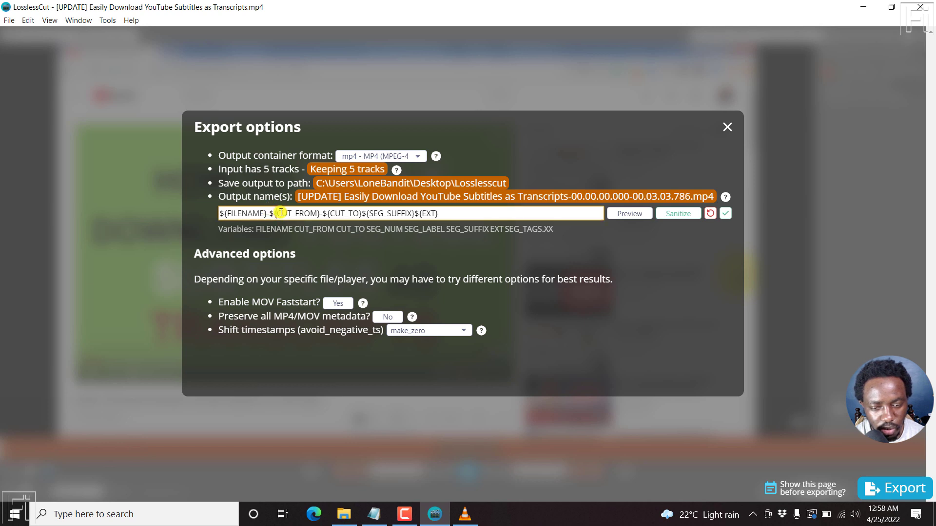
double_click(299, 213)
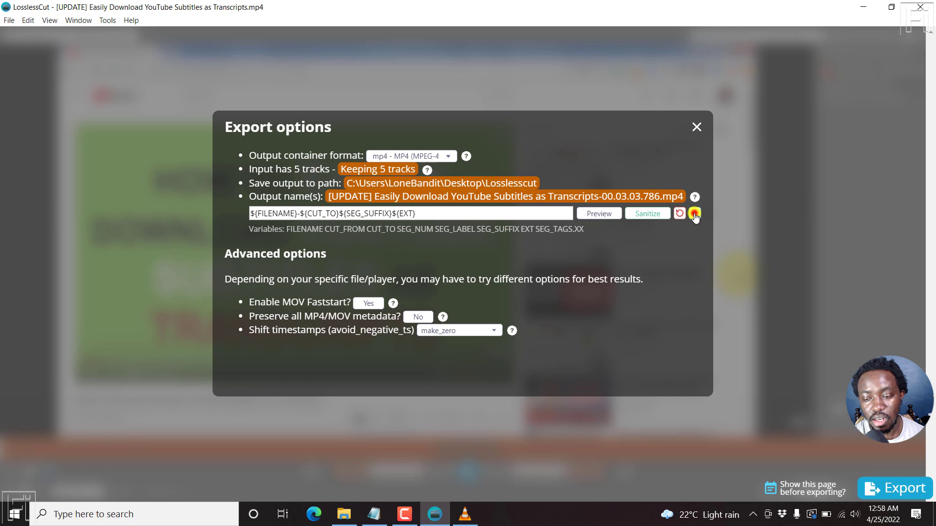
click(694, 213)
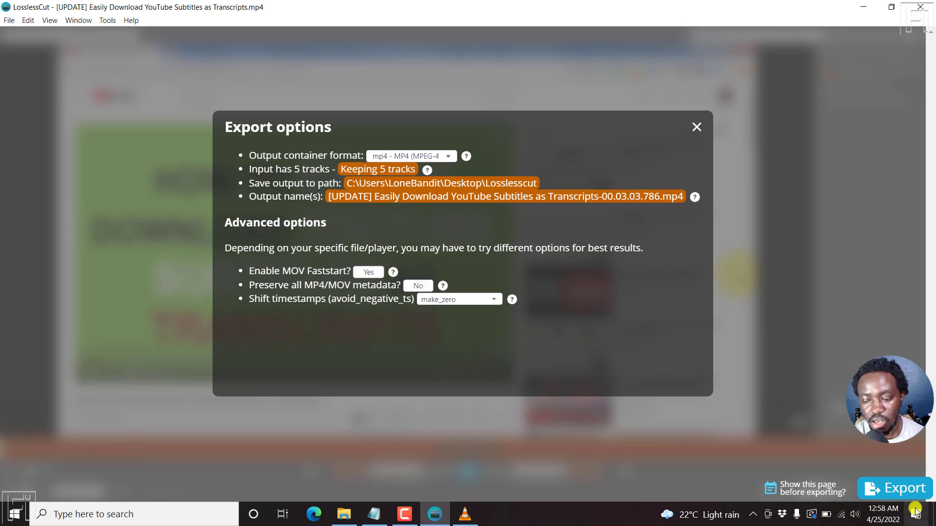
click(895, 488)
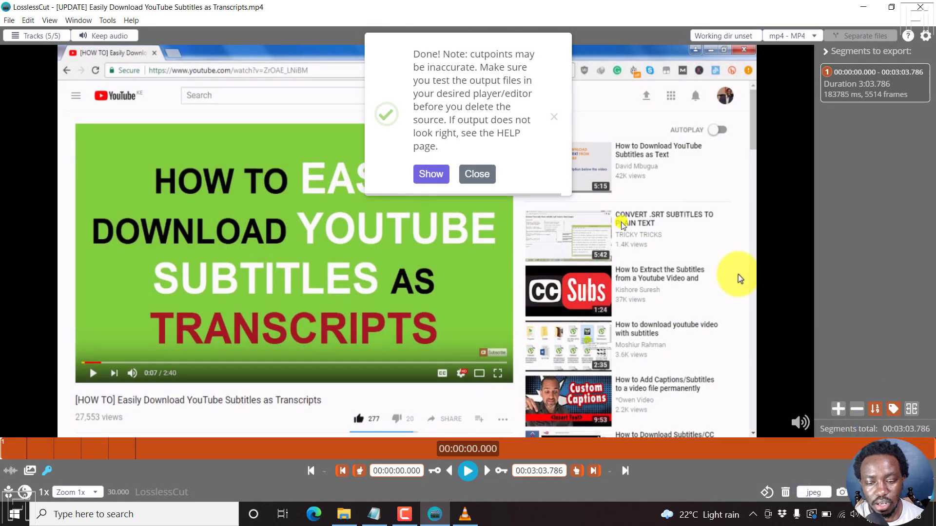
Play the new five-track export ending in 00.03.03.786 in VLC to check its subtitle tracks
click(344, 514)
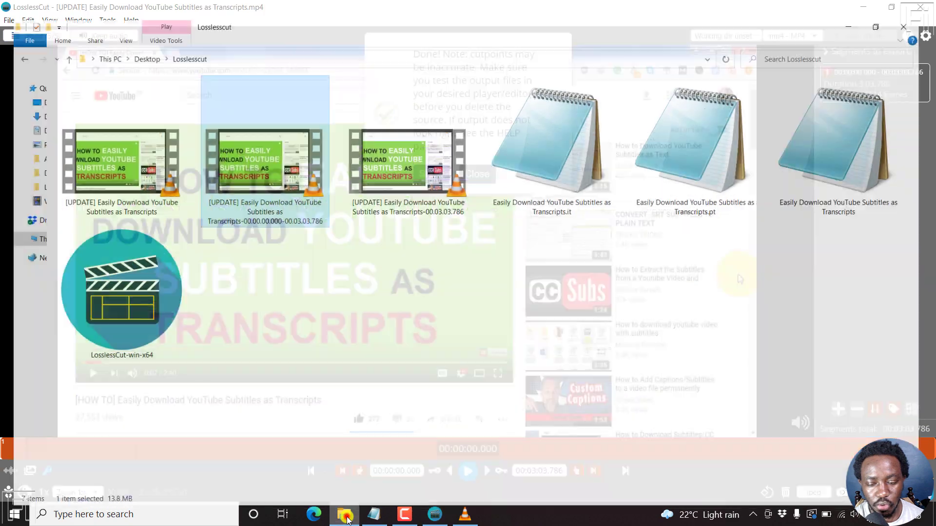
click(345, 513)
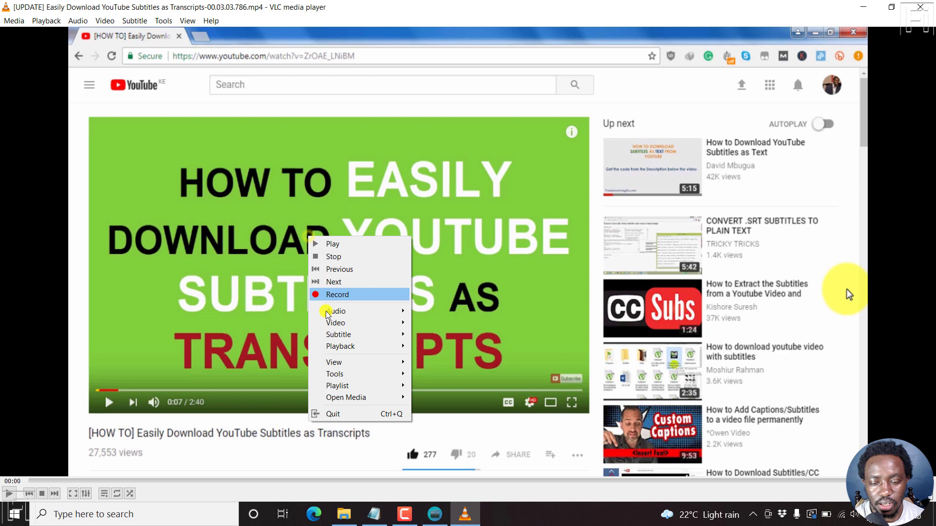
mouse_move(339, 334)
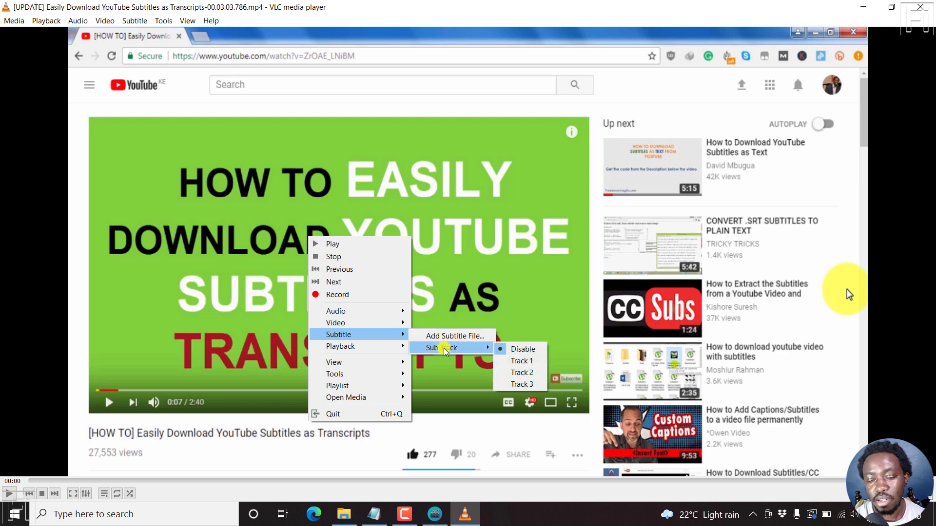
mouse_move(522, 361)
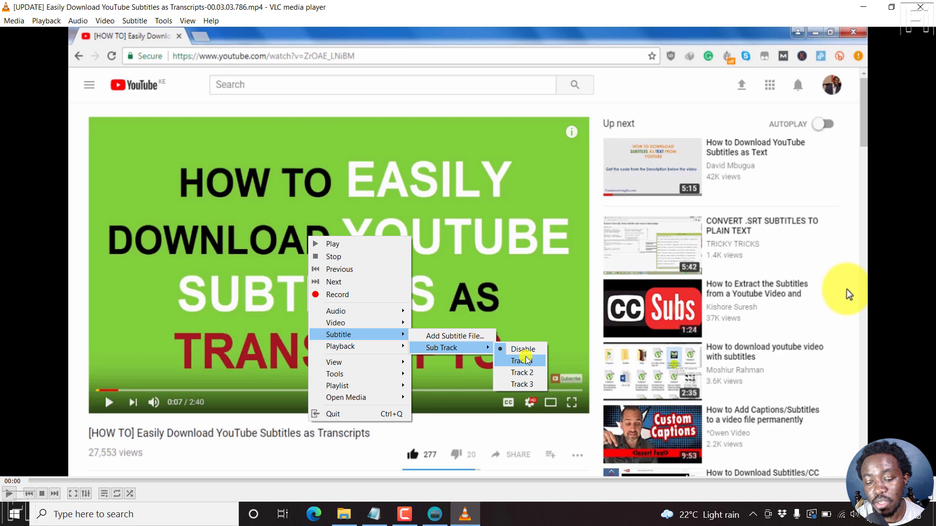